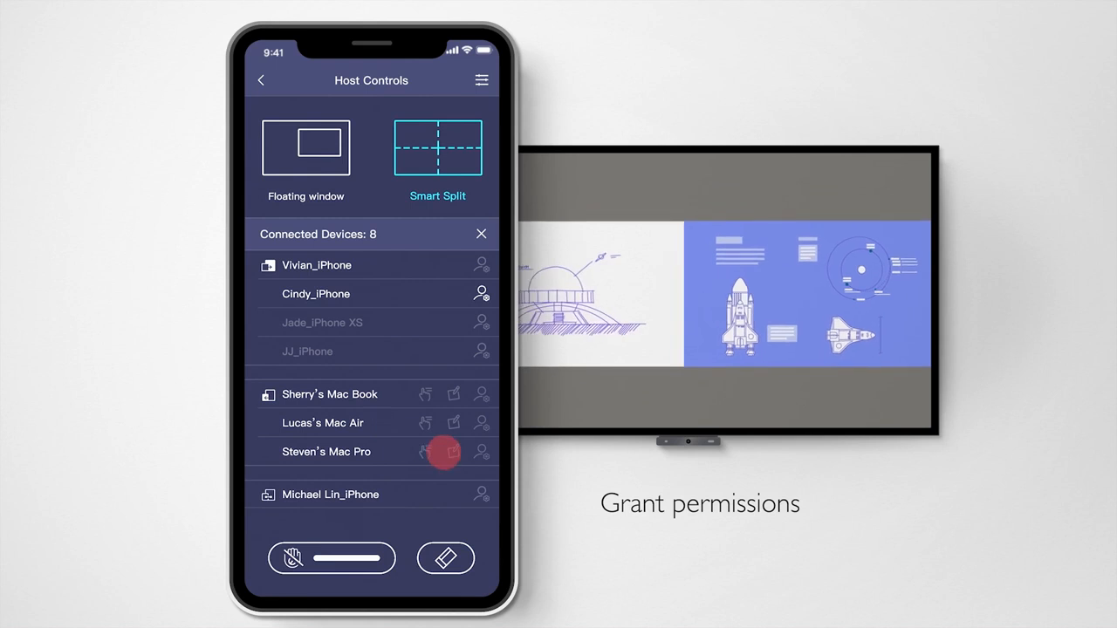
- Grant the Mac Pro write permission in Connected Devices so its 'Redesign' note appears on the board
click(425, 452)
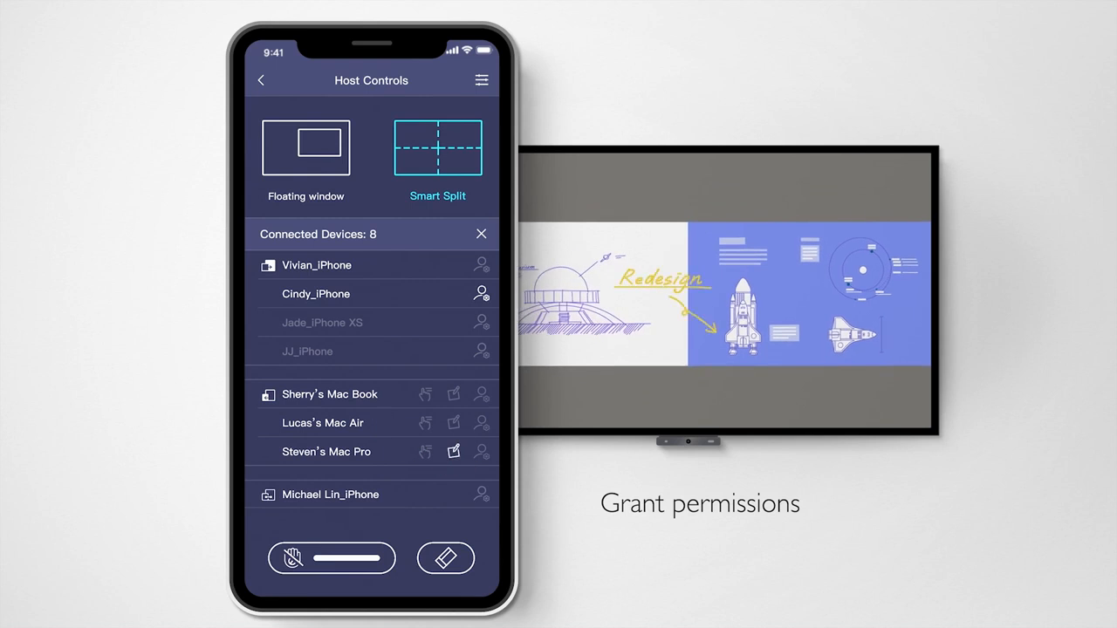